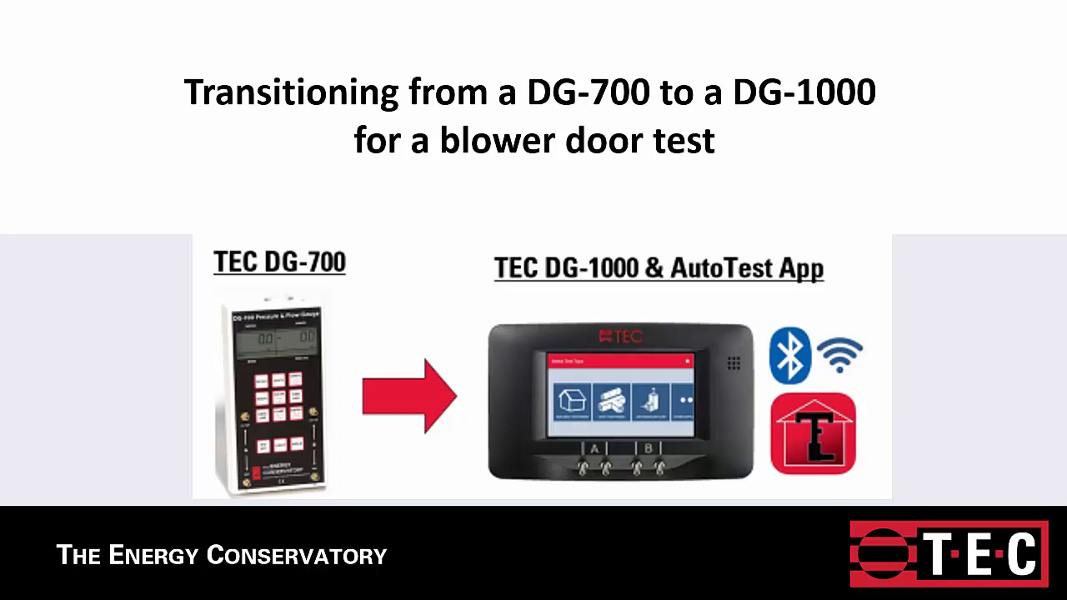
{"action": "mouse_move", "coordinate": [595, 527]}
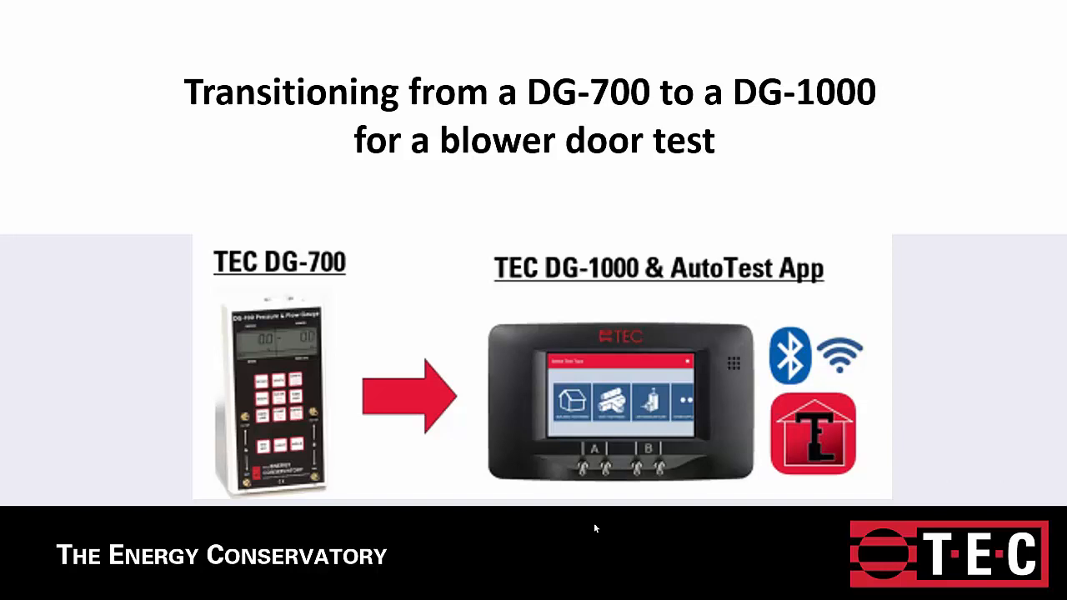
{"action": "mouse_move", "coordinate": [469, 486]}
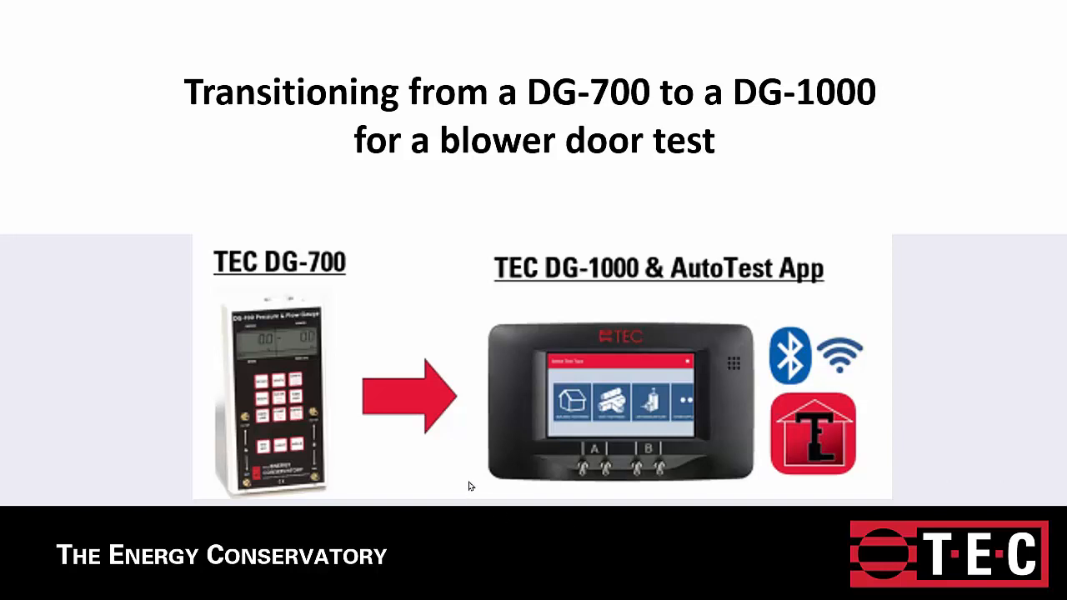
- Advance to the Tubing connections slide so the slideshow ends on the gauge simulators
{"action": "key", "text": "Right"}
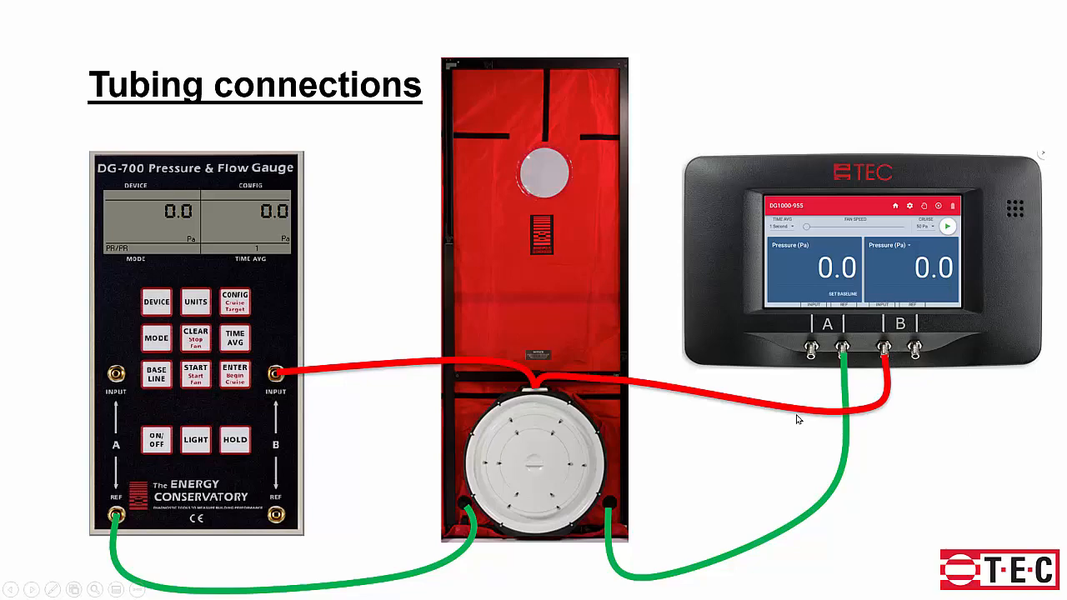
{"action": "mouse_move", "coordinate": [979, 110]}
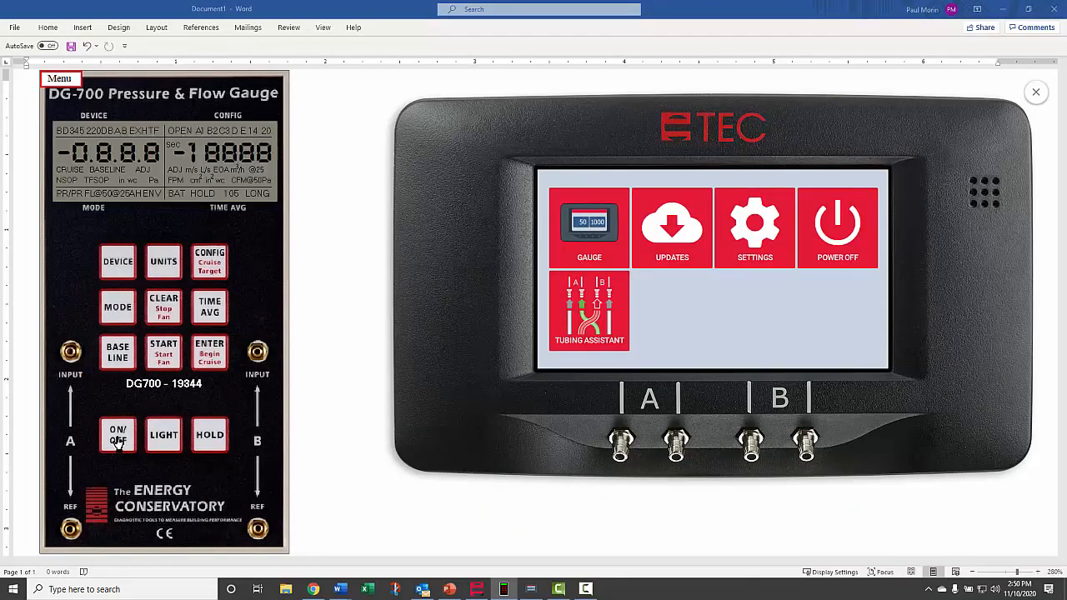
- Power on the DG-700 and set it to BD3 with configuration B2 in Flow@50 mode
{"action": "left_click", "coordinate": [117, 434]}
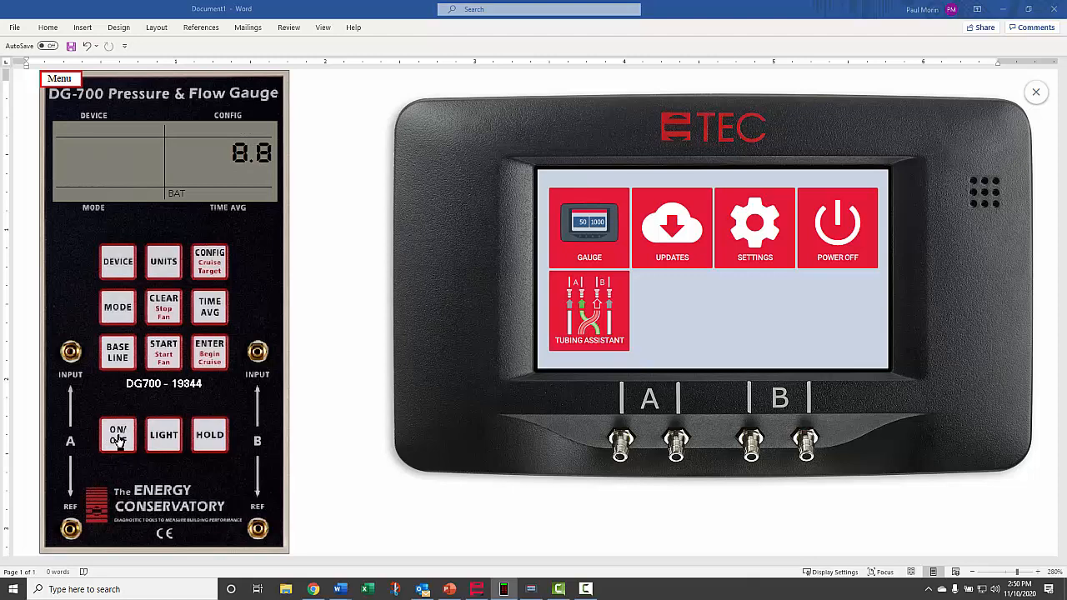
{"action": "left_click", "coordinate": [118, 434]}
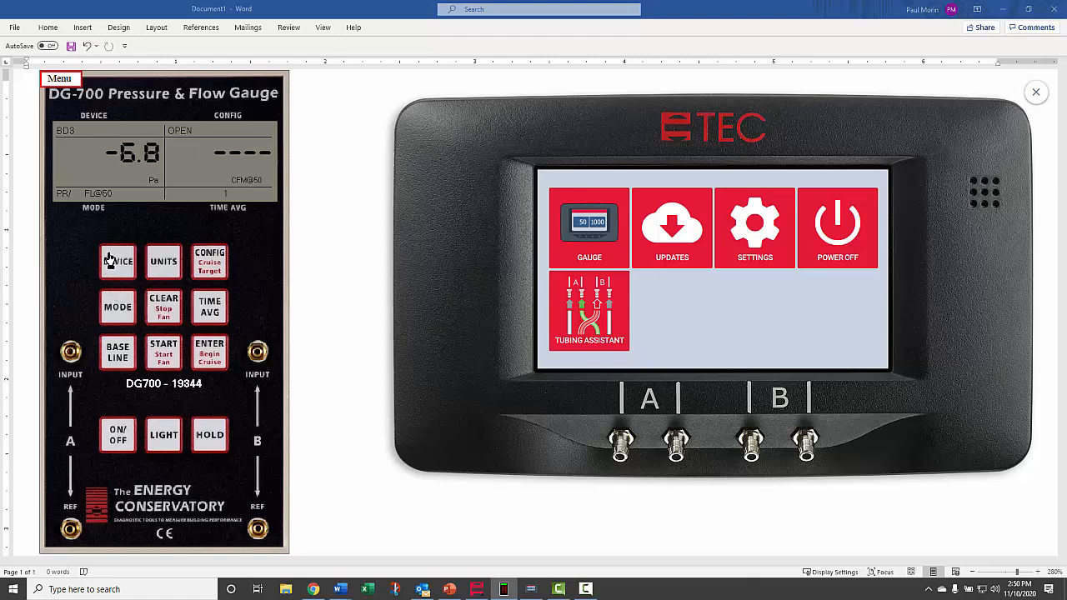
{"action": "left_click", "coordinate": [210, 261]}
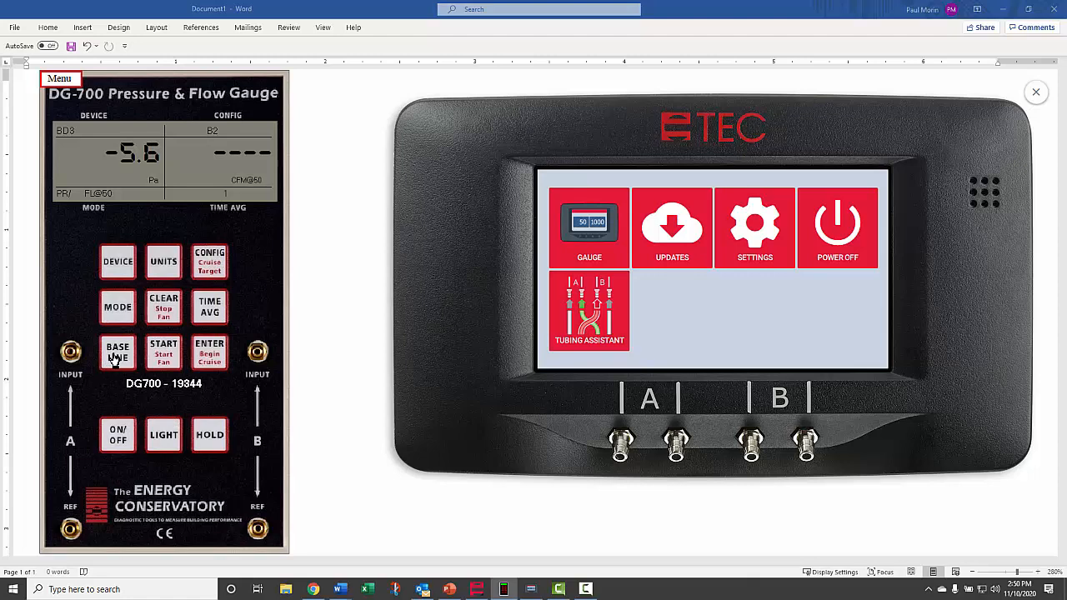
- Take a DG-700 baseline, then cruise the fan at 50 Pa toward the 536 CFM@50 reading
{"action": "left_click", "coordinate": [163, 352]}
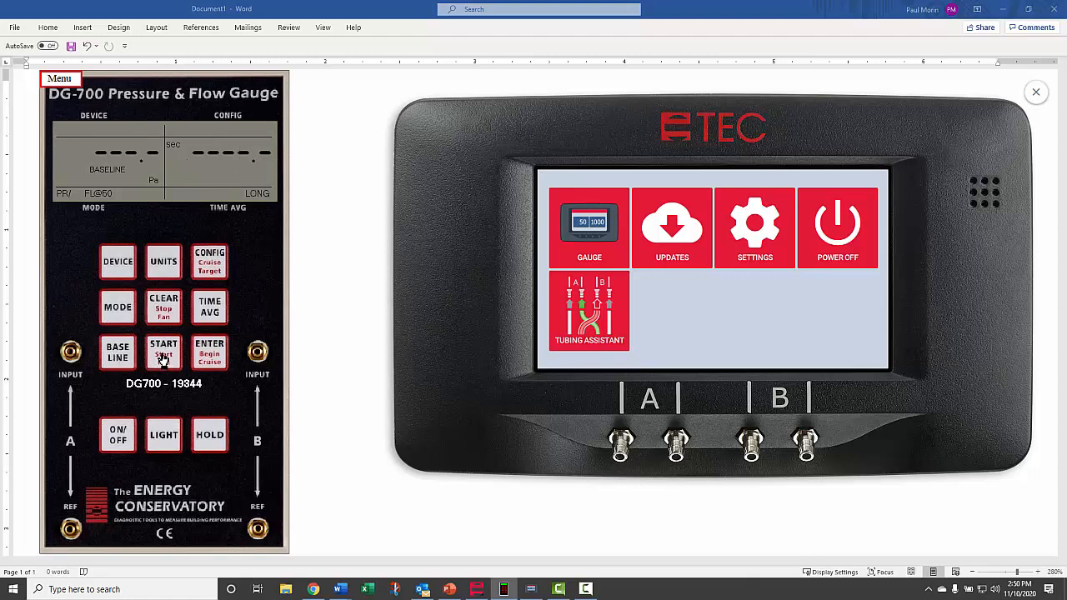
{"action": "left_click", "coordinate": [209, 350]}
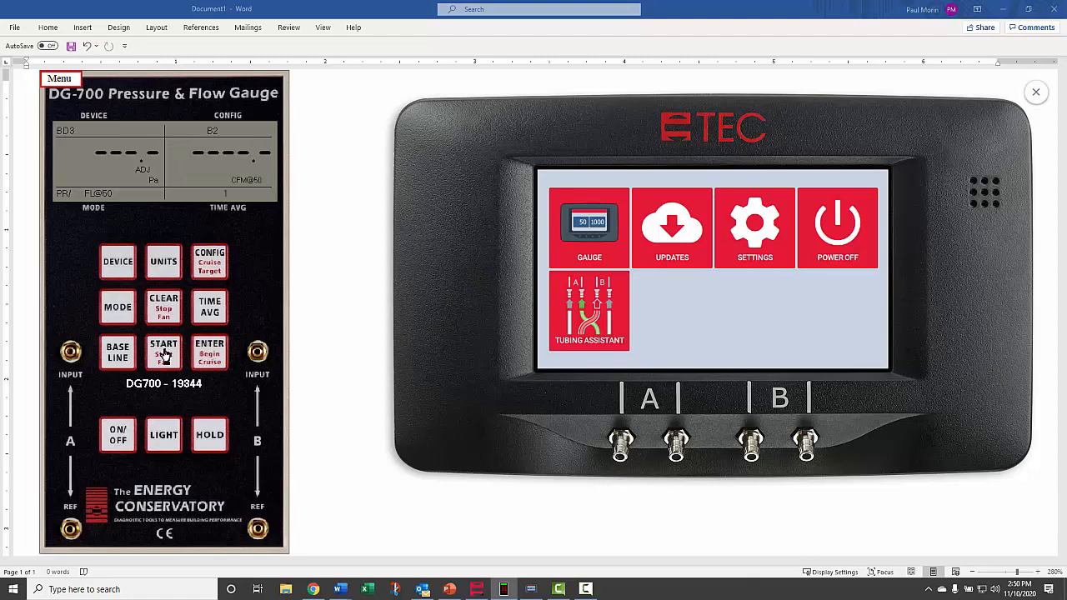
{"action": "left_click", "coordinate": [163, 350]}
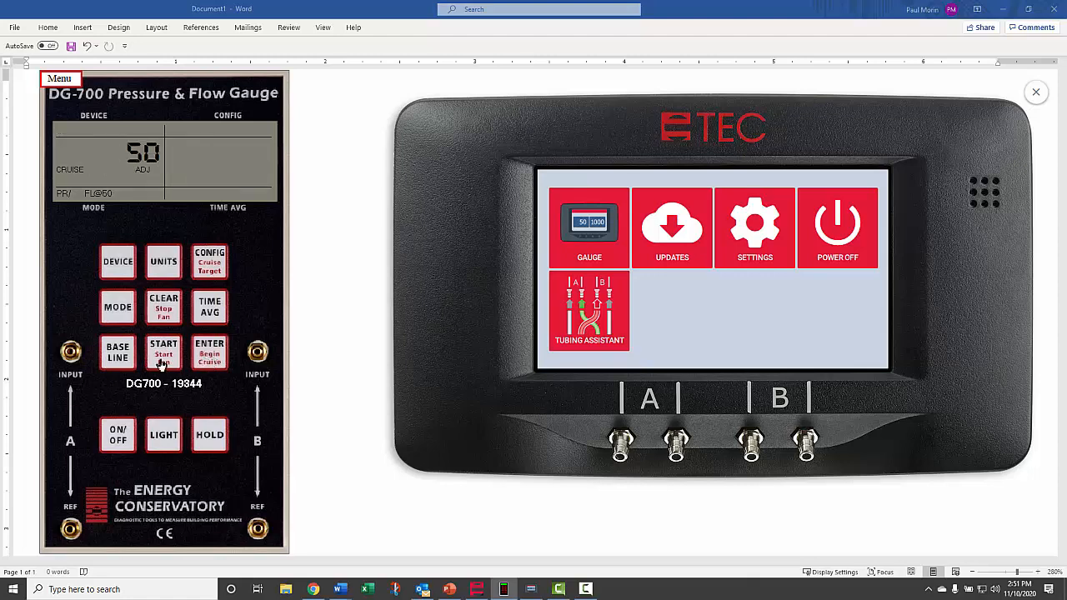
{"action": "left_click", "coordinate": [163, 353]}
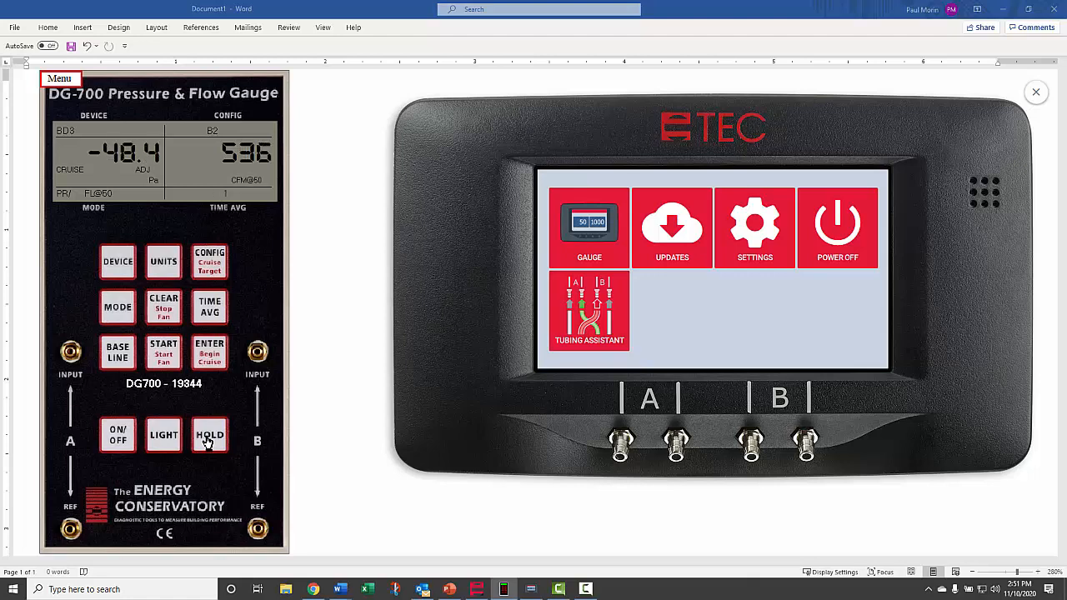
{"action": "mouse_move", "coordinate": [456, 415]}
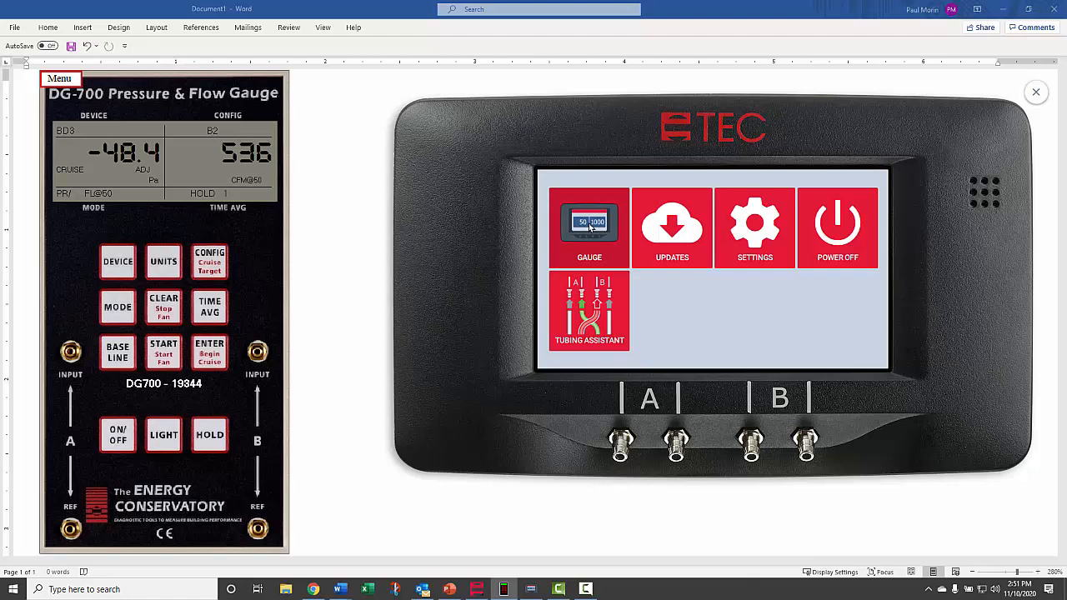
- Set DG-1000 channel B to Flow@50 (cfm), checking the Model 3 110V fan and Ring B
{"action": "left_click", "coordinate": [590, 227]}
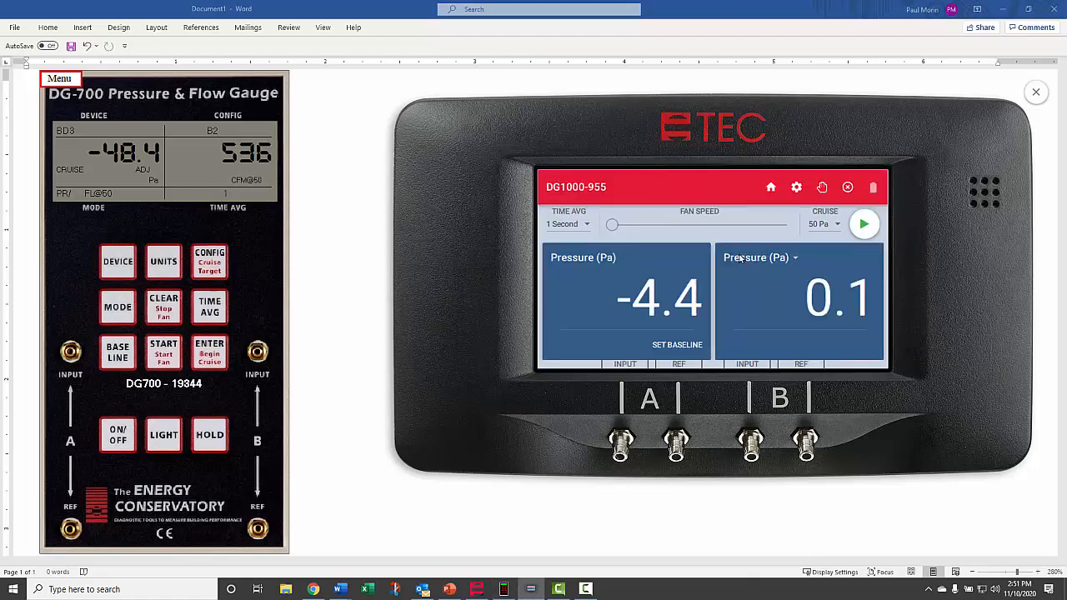
{"action": "left_click", "coordinate": [794, 258]}
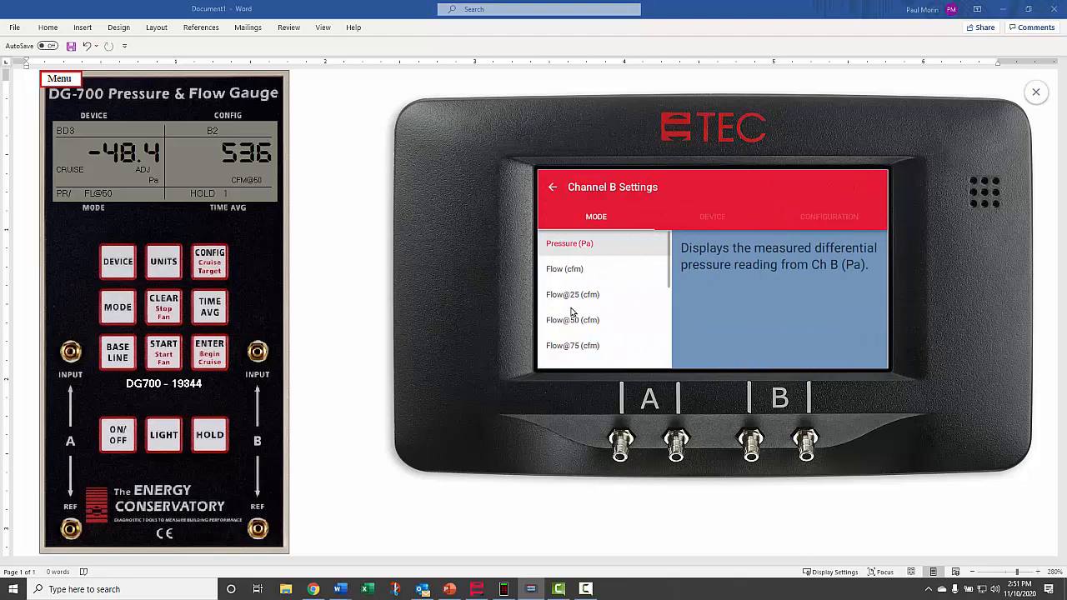
{"action": "left_click", "coordinate": [572, 320]}
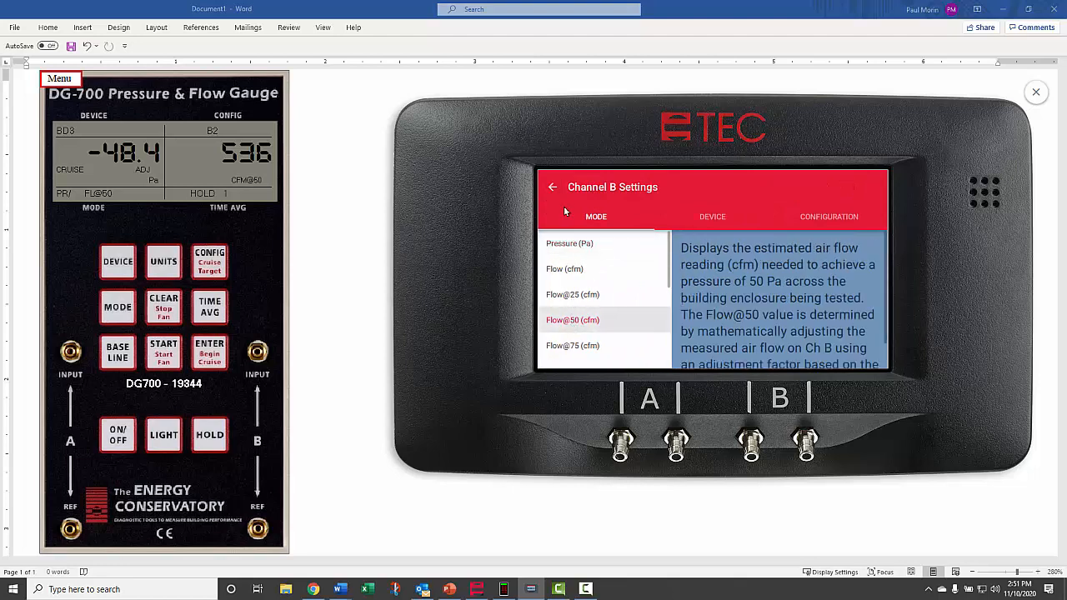
{"action": "left_click", "coordinate": [712, 217]}
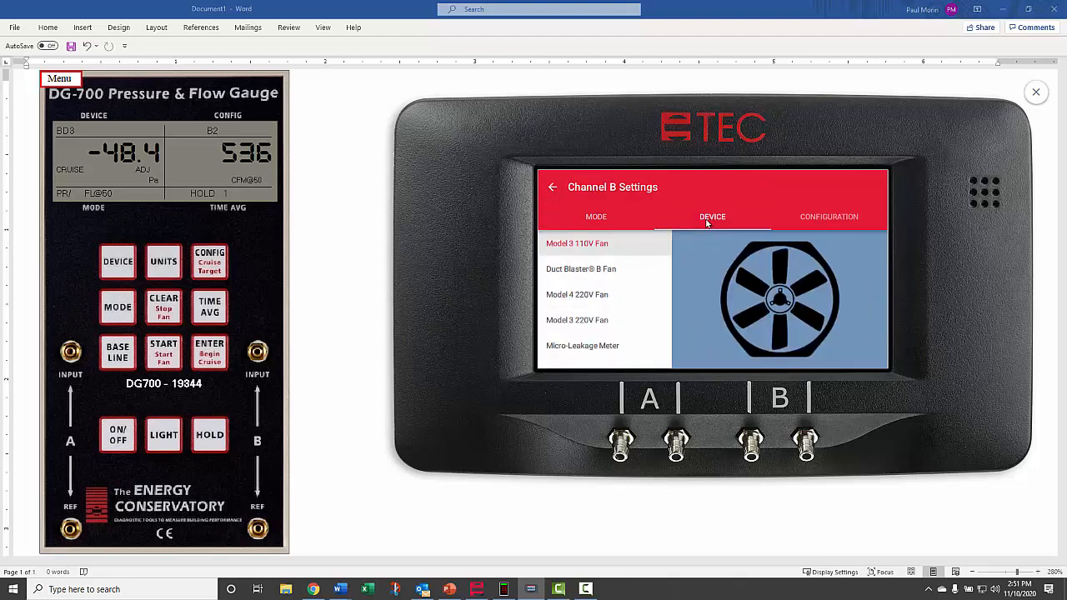
{"action": "mouse_move", "coordinate": [829, 221]}
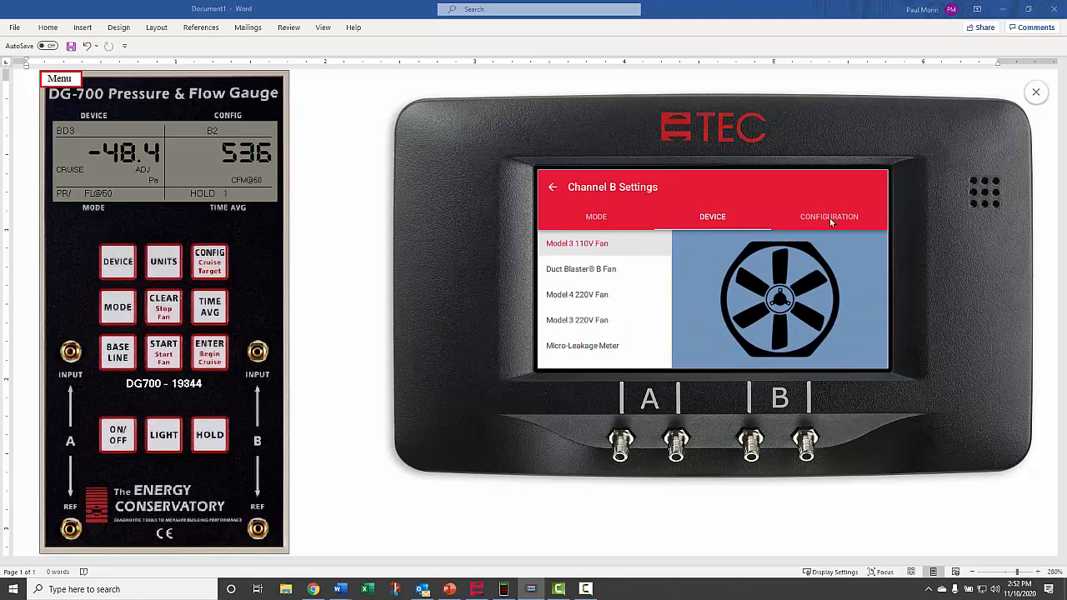
{"action": "left_click", "coordinate": [829, 217]}
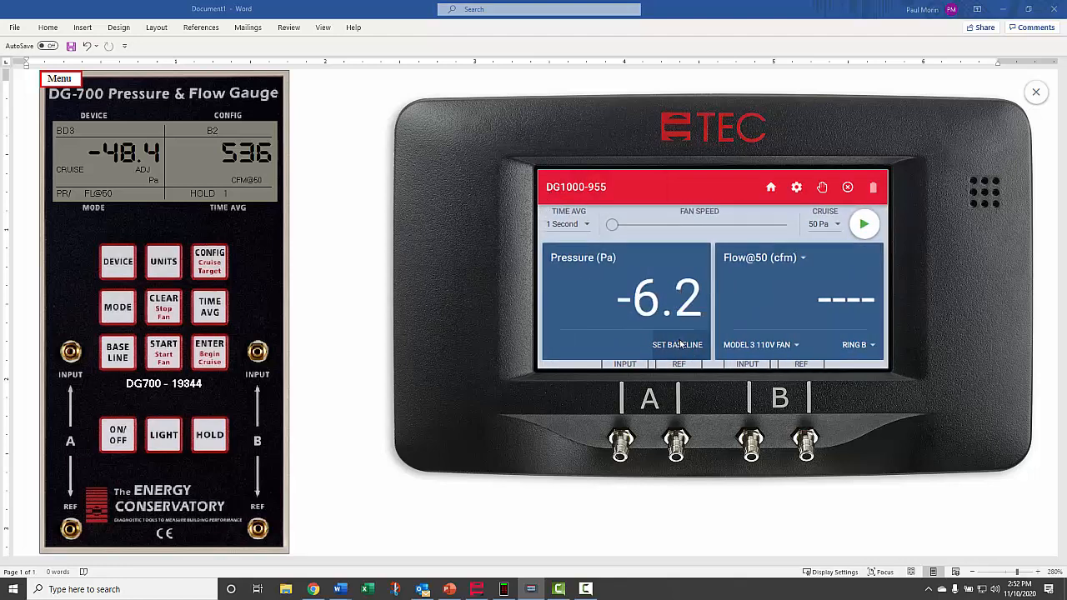
- Record a -5.1 Pa baseline on the DG-1000 and start the fan cruising at 50 Pa
{"action": "left_click", "coordinate": [678, 344]}
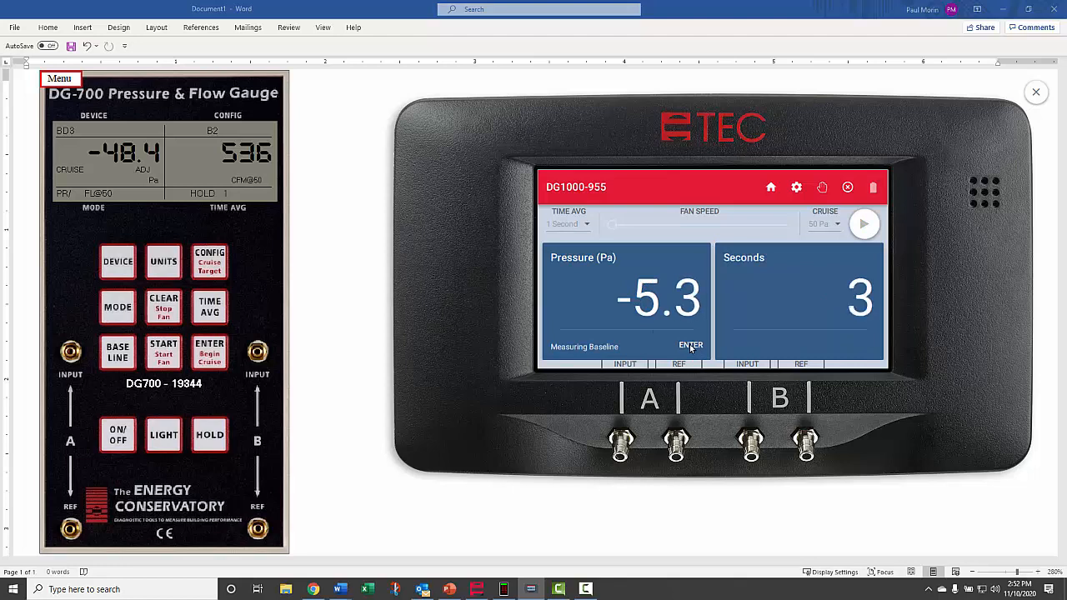
{"action": "left_click", "coordinate": [691, 345]}
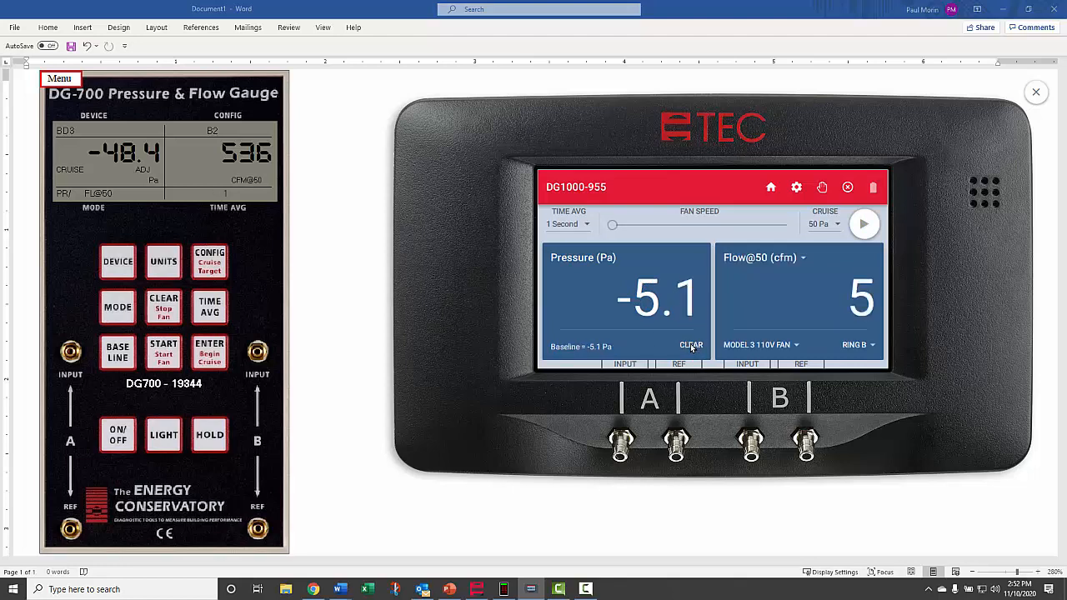
{"action": "left_click", "coordinate": [863, 223]}
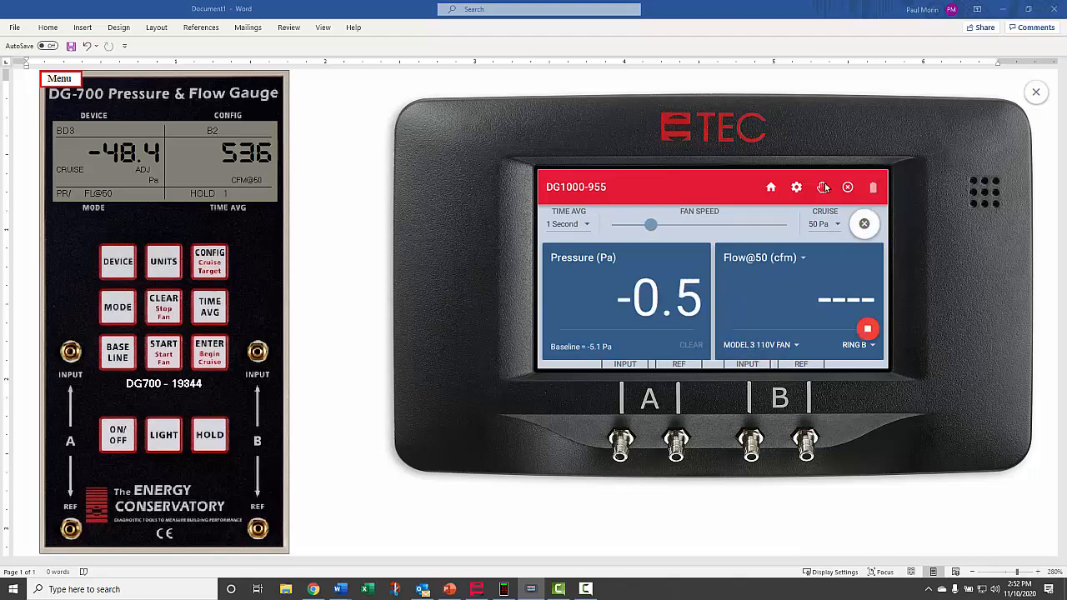
{"action": "left_click_drag", "start_coordinate": [651, 224], "coordinate": [700, 224]}
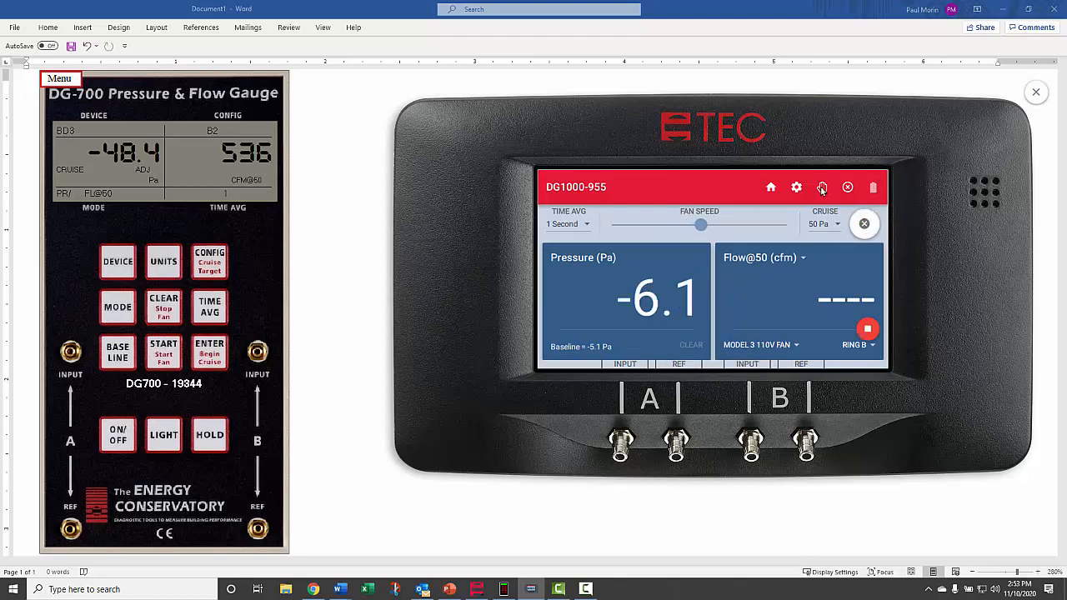